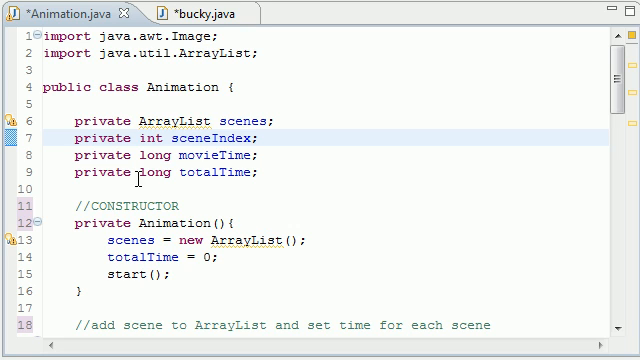
pyautogui.moveTo(148, 88)
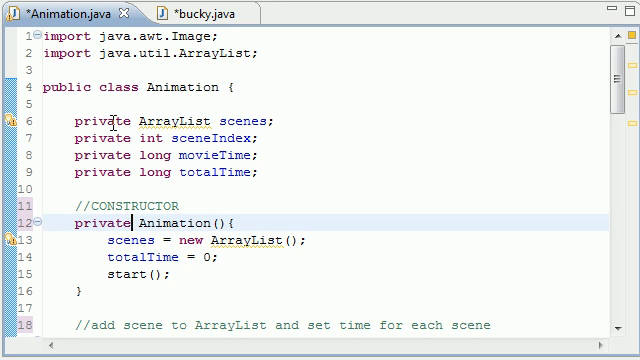
# Step: Switch from Animation.java to the bucky.java editor showing its main method
pyautogui.doubleClick(78, 222)
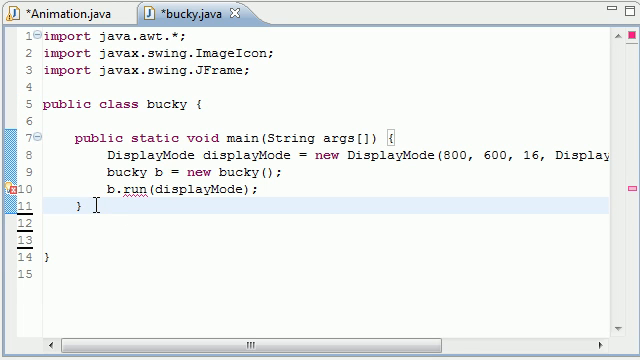
# Step: Declare private fields Screen screen and Image bg below main
pyautogui.press('Enter')
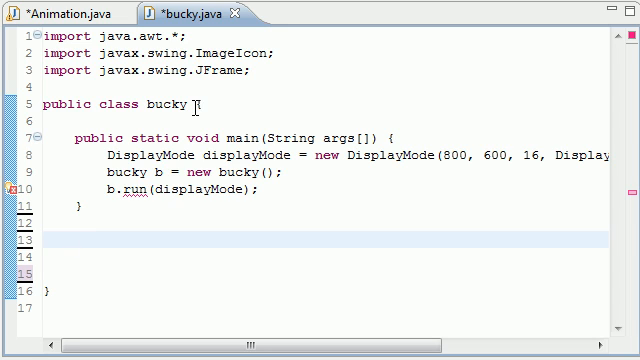
pyautogui.write('pr')
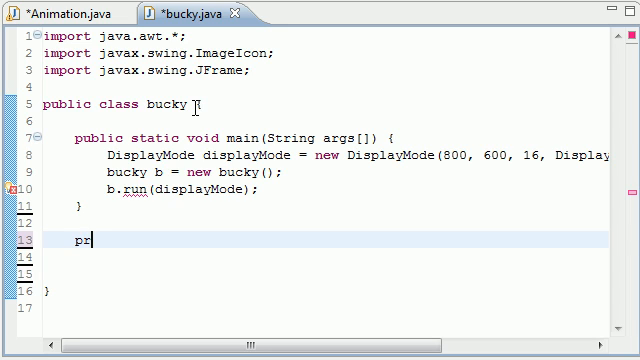
pyautogui.write('ivate')
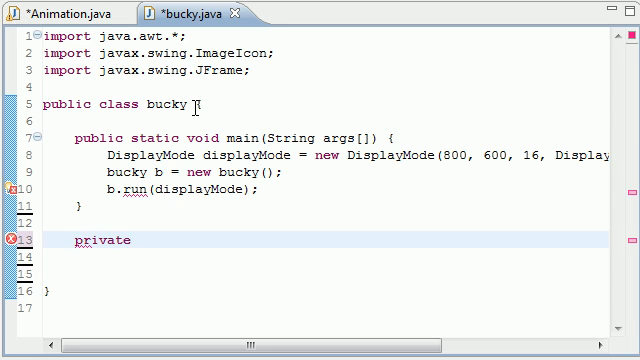
pyautogui.write('Screen')
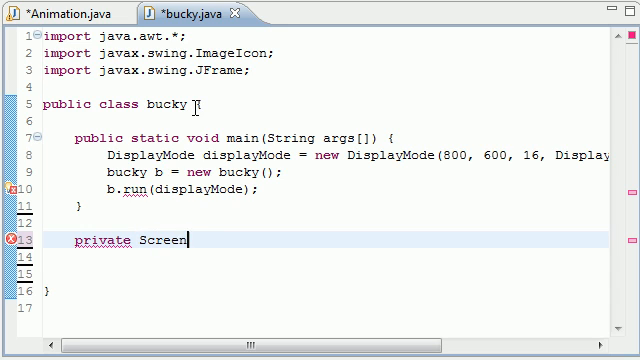
pyautogui.write('screen;')
pyautogui.click(324, 256)
pyautogui.write('priv')
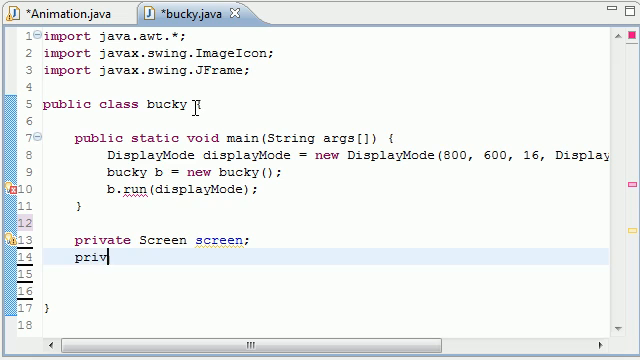
pyautogui.write('ate Image')
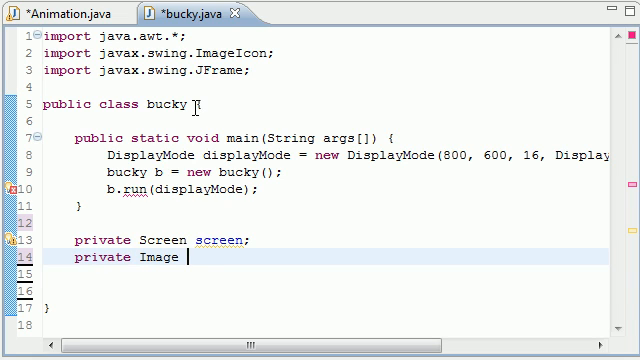
pyautogui.write('bg;')
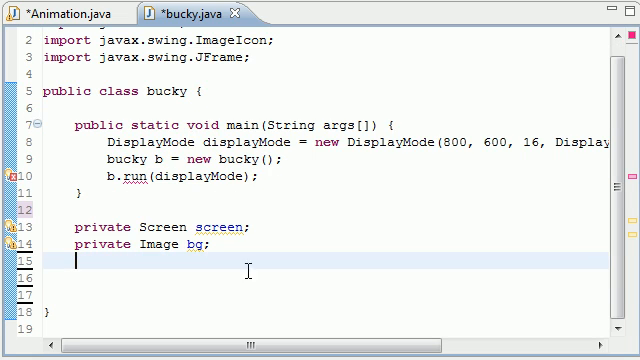
# Step: Declare the private Animation field a
pyautogui.write('p')
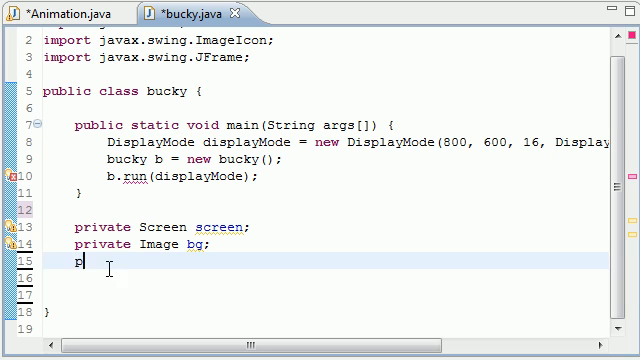
pyautogui.write('rivate AN')
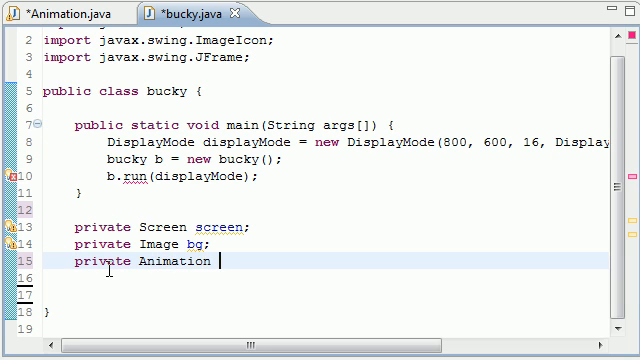
pyautogui.write('a;')
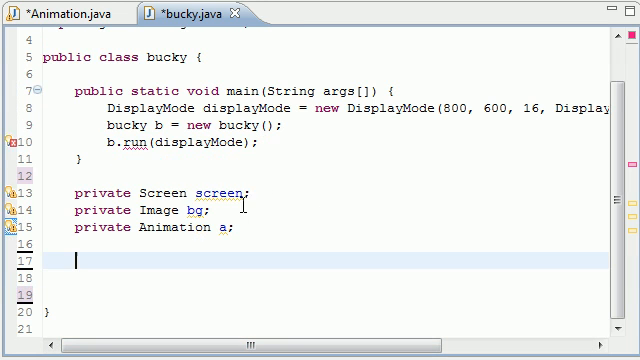
pyautogui.doubleClick(204, 192)
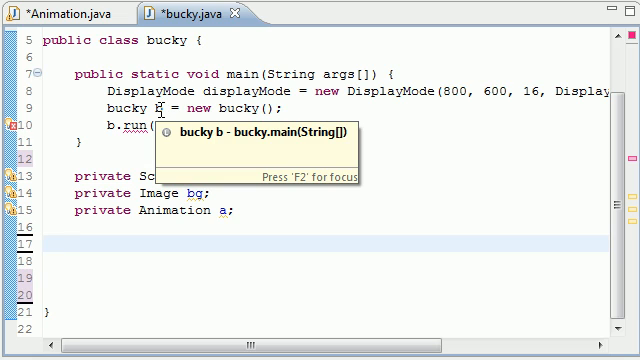
# Step: Start a public void loadPics() method with its opening brace
pyautogui.write('public')
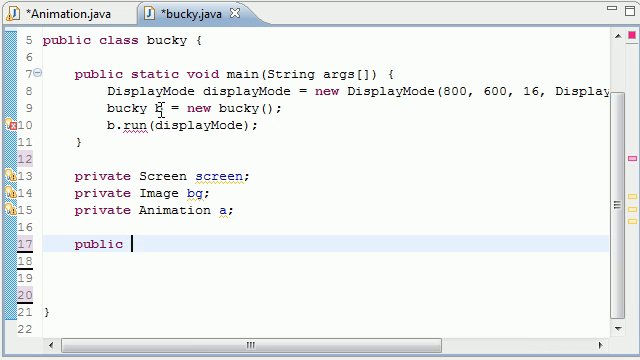
pyautogui.write('void load')
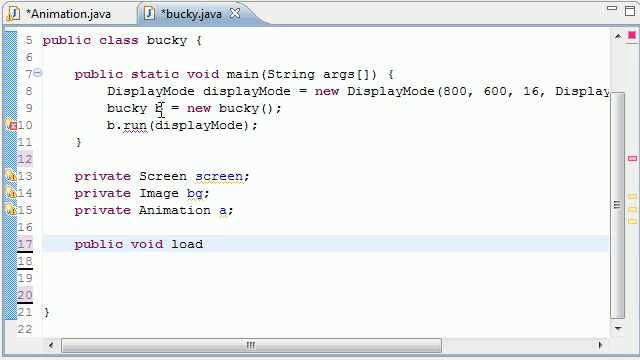
pyautogui.write('Pics()')
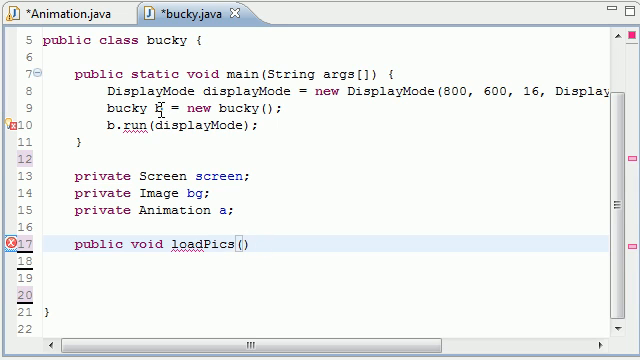
pyautogui.write('{')
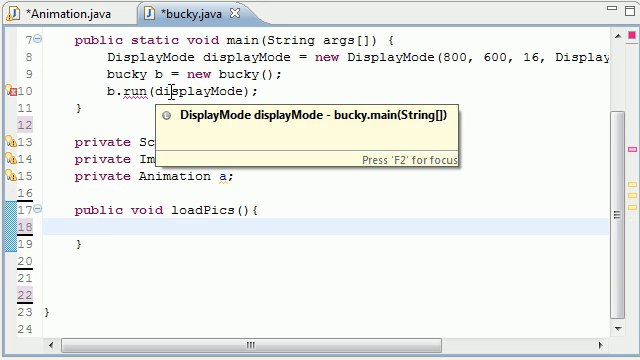
# Step: Assign bg = new ImageIcon("C:\\test\\back.jpg").getImage(); inside loadPics
pyautogui.write('bg =')
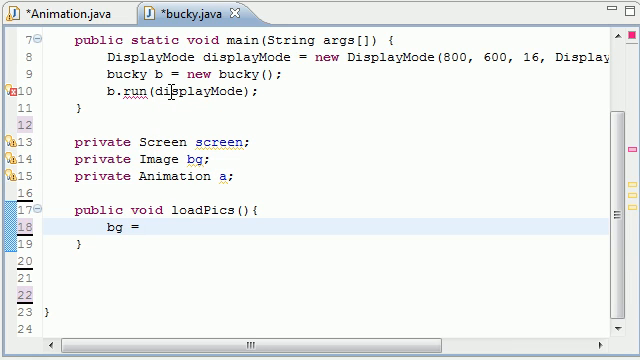
pyautogui.write('new')
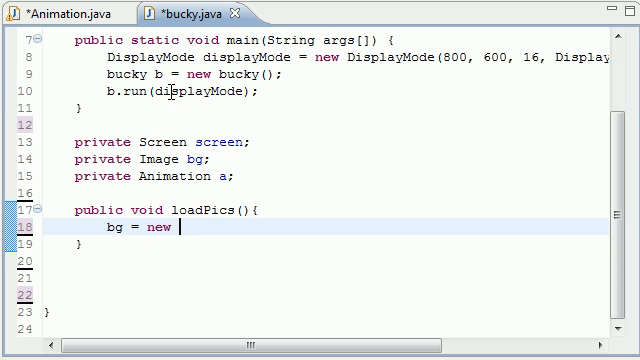
pyautogui.write('ImageIcon')
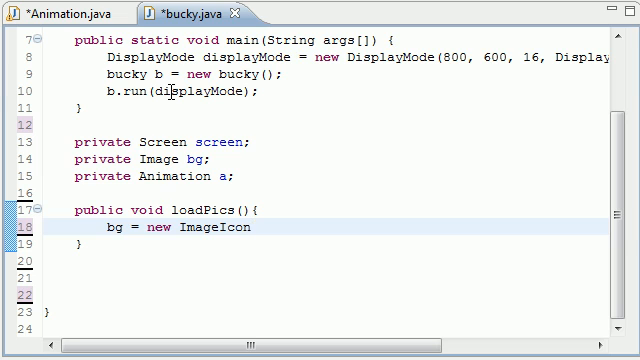
pyautogui.write('("")')
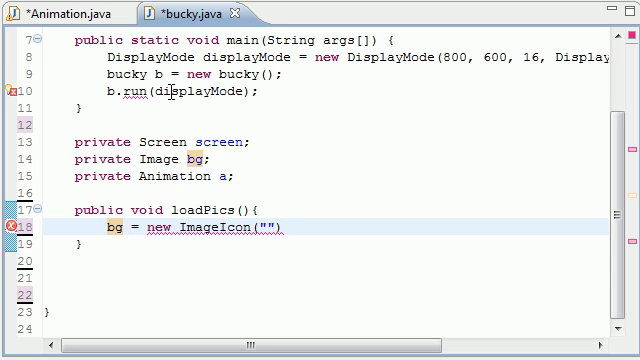
pyautogui.write('c')
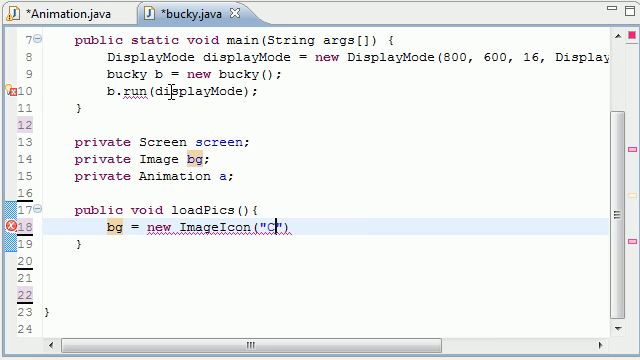
pyautogui.write(':\\\\')
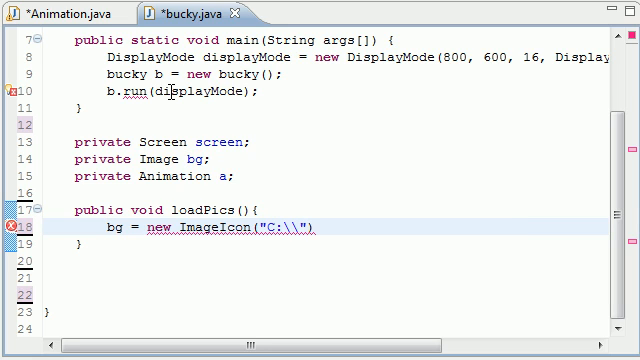
pyautogui.write('test\\\\')
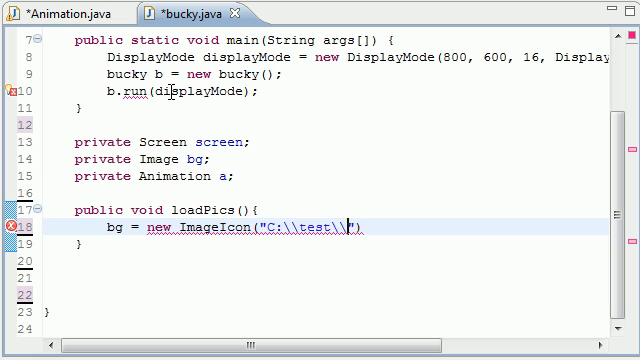
pyautogui.write('back')
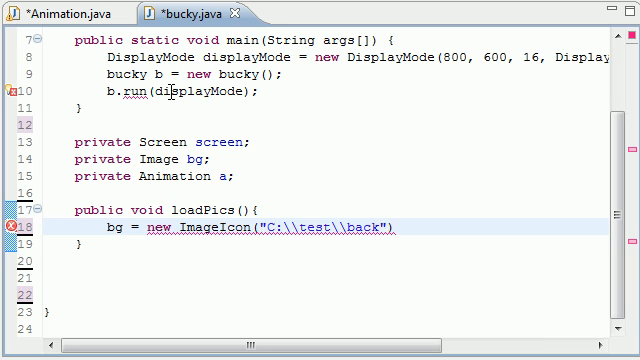
pyautogui.write('.jpg')
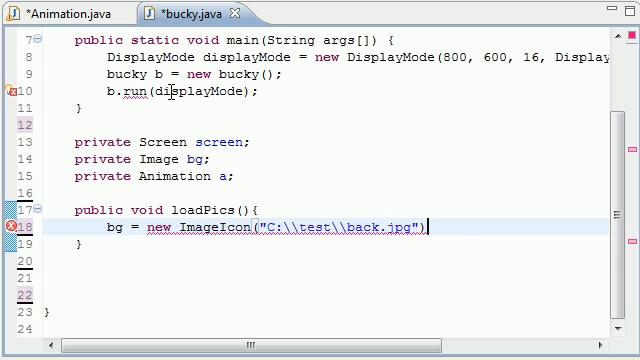
pyautogui.write('.getImage();')
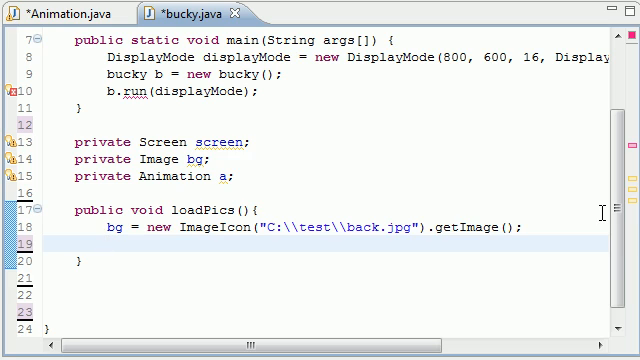
# Step: Add Image face1 = new ImageIcon("C:\\test\\face1.png").getImage(); in loadPics
pyautogui.click(108, 248)
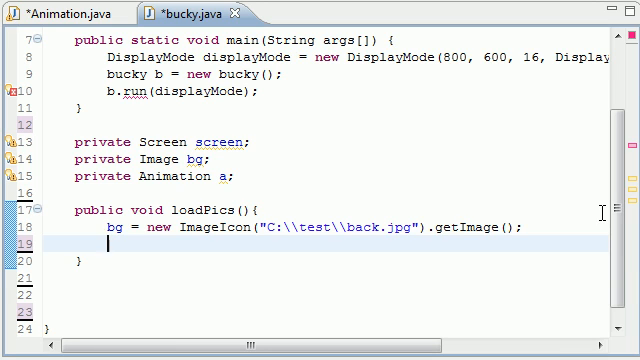
pyautogui.write('Image')
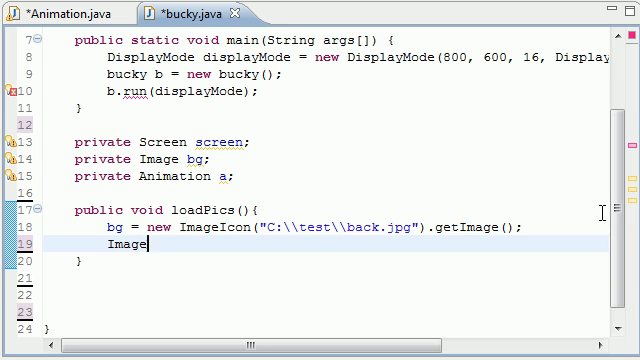
pyautogui.write('face')
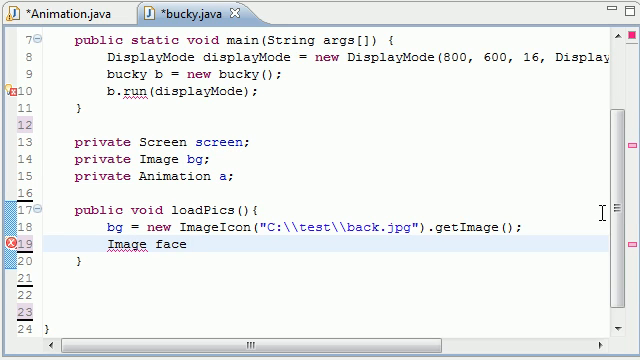
pyautogui.write('1 =')
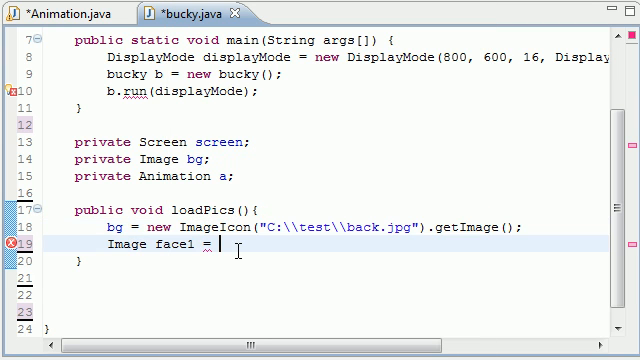
pyautogui.write('new ImageIcon("C:\\\\test\\\\back.jpg").getImage();')
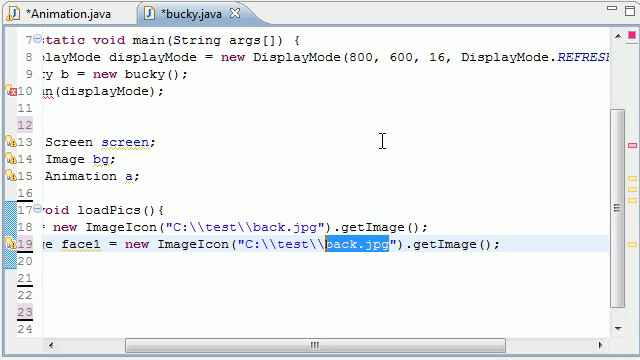
pyautogui.write('face1.png')
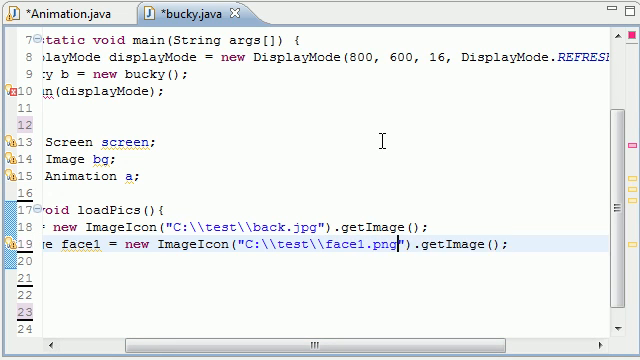
# Step: Add the matching face2 line loading face2.png and continue below it
pyautogui.hscroll(-3)
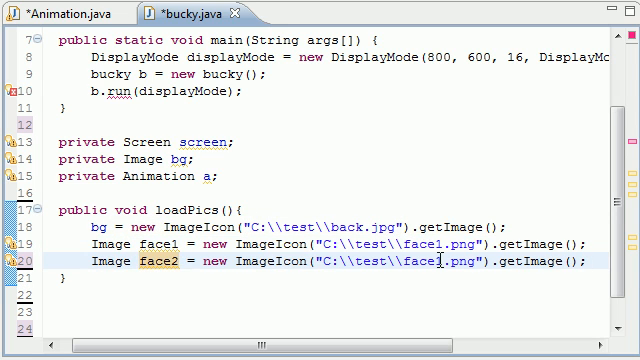
pyautogui.scroll(-3)
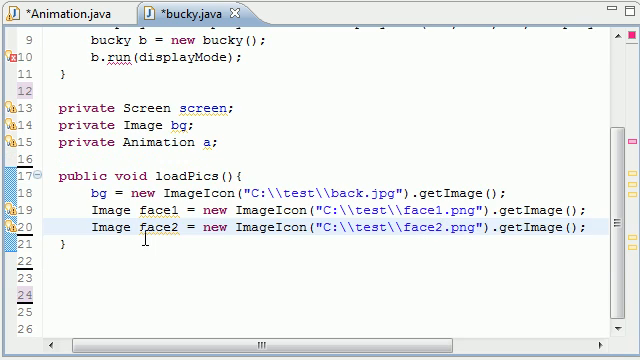
pyautogui.click(88, 192)
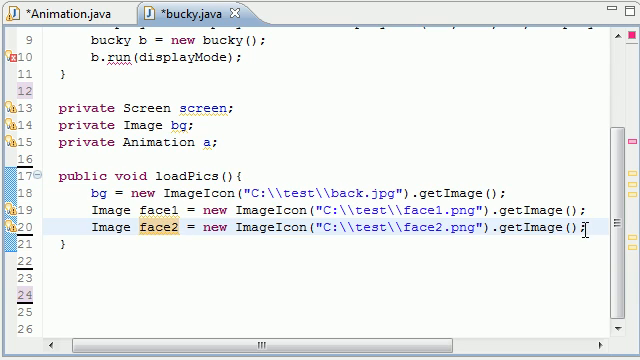
# Step: Assign a = new Animation(); after the face images in loadPics
pyautogui.write('a')
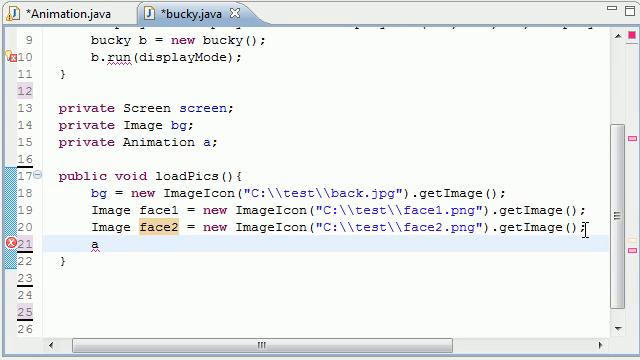
pyautogui.write('= new A')
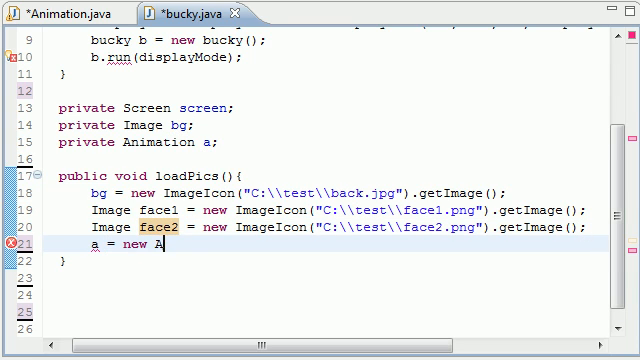
pyautogui.write('nimation();')
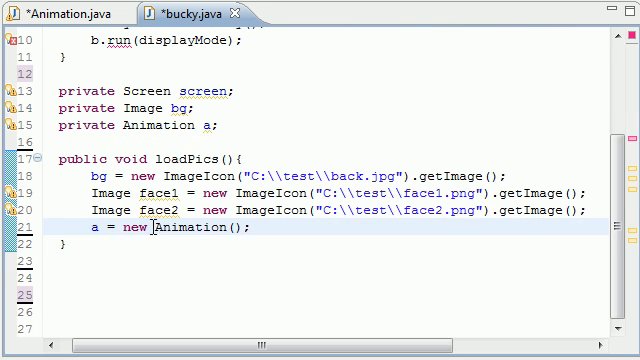
pyautogui.click(56, 14)
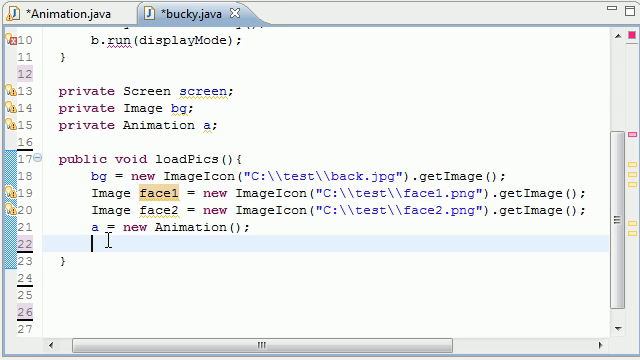
# Step: Check addScene in the Animation class source, then return to bucky.java
pyautogui.click(56, 14)
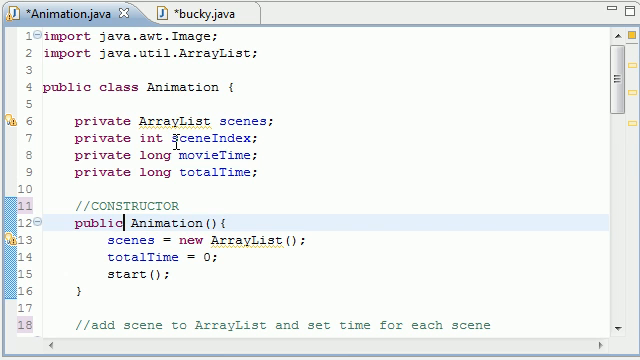
pyautogui.scroll(-3)
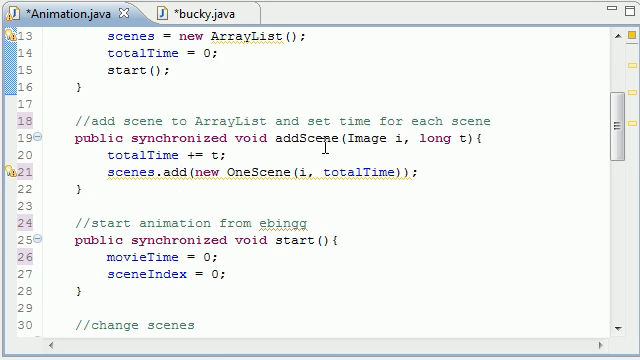
pyautogui.click(224, 156)
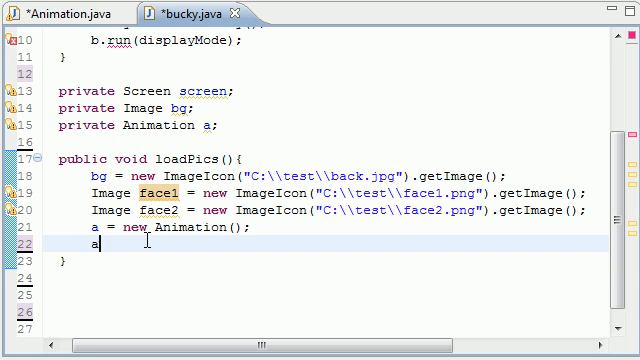
# Step: Write a.addScene(face1, 250); in loadPics
pyautogui.write('.addScene(, t);')
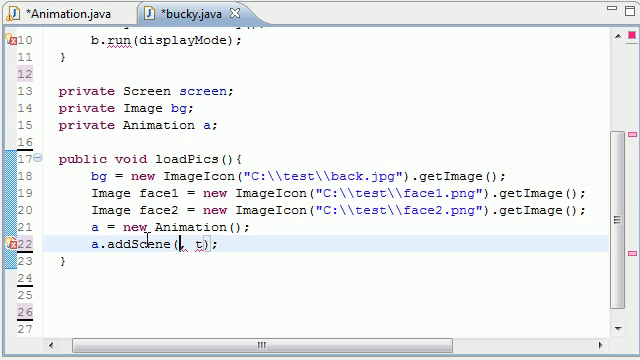
pyautogui.write('face1')
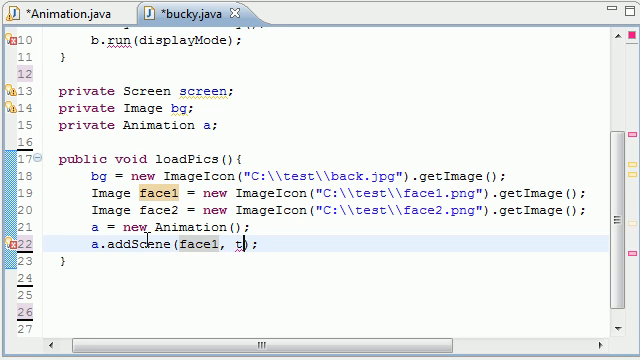
pyautogui.write('2')
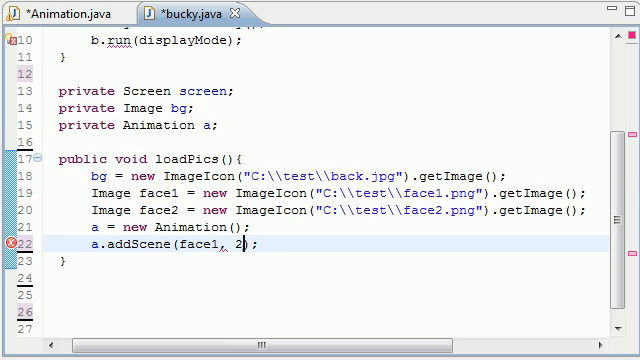
pyautogui.write('50')
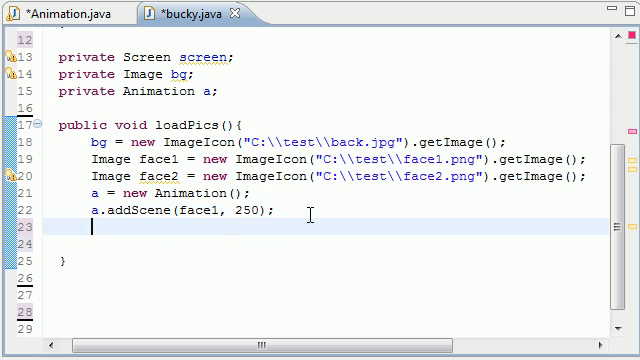
# Step: Duplicate the scene line and change it to add face2 for 250
pyautogui.write('a.addScene(face1, 250);')
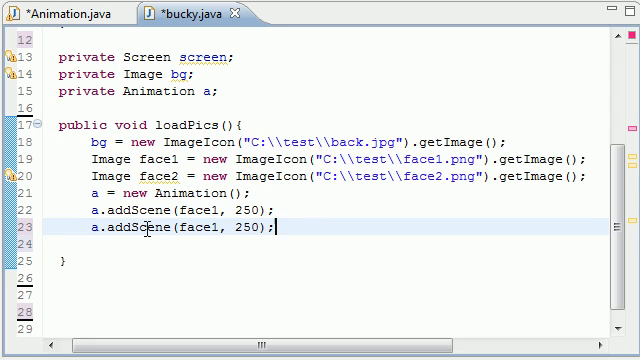
pyautogui.doubleClick(196, 232)
pyautogui.write('//')
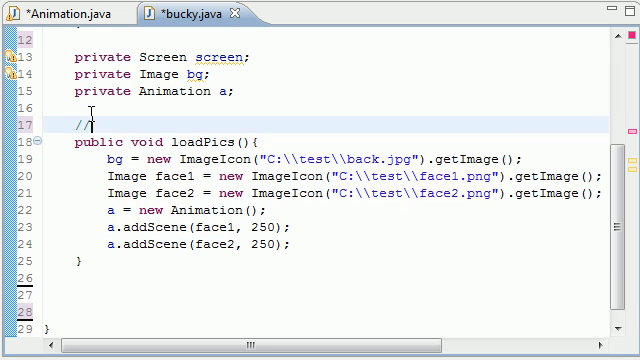
# Step: Comment loadPics as "loads pictures from computer to java and adds scene"
pyautogui.write('loads pictres from comptuer to')
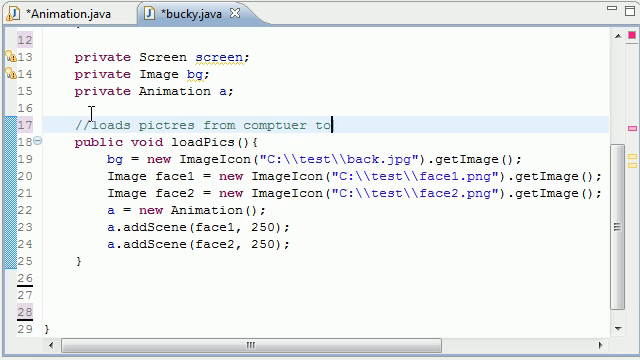
pyautogui.write('java and')
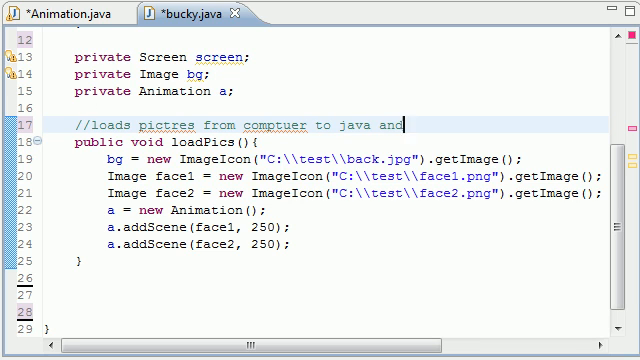
pyautogui.write('adds scene')
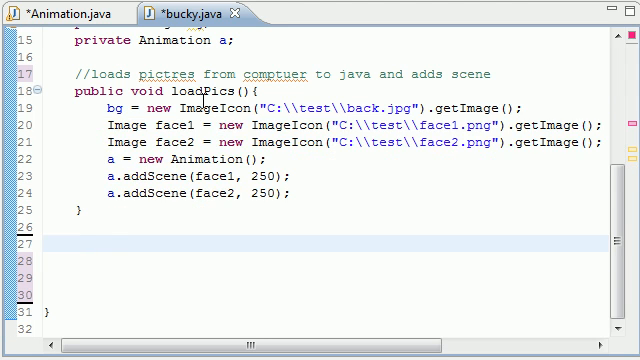
pyautogui.write('//')
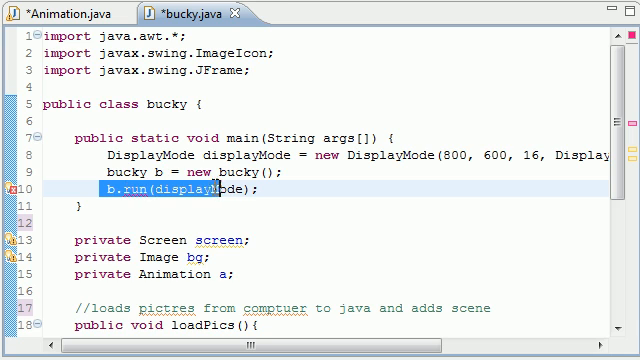
# Step: Declare public void run(DisplayMode dm){} below the main engine comment
pyautogui.scroll(-3)
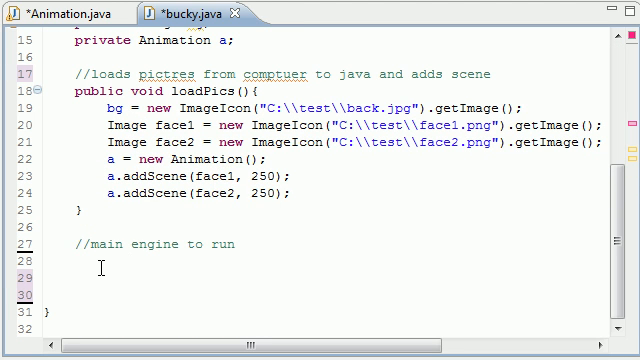
pyautogui.write('p')
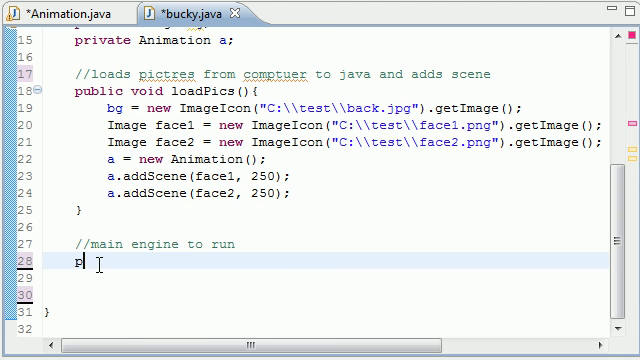
pyautogui.write('ublic void')
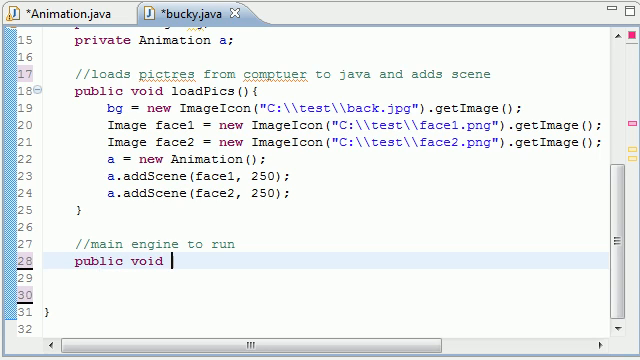
pyautogui.write('run()')
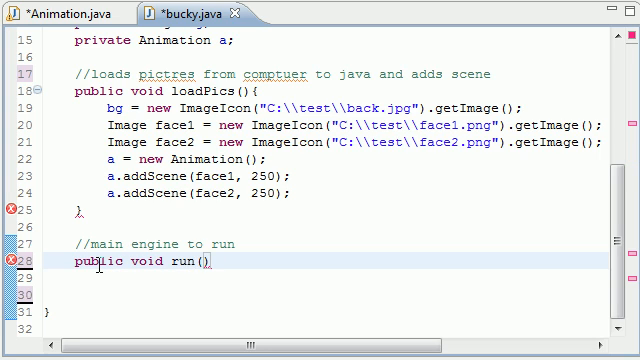
pyautogui.write('Display')
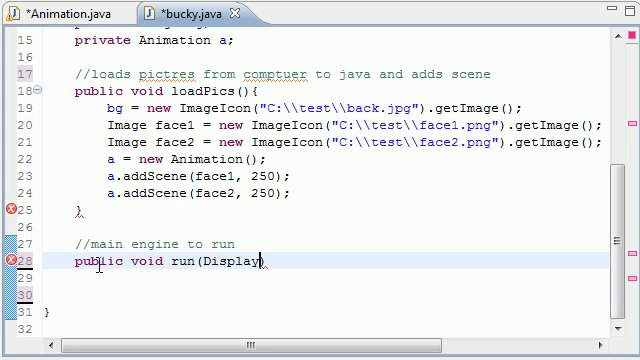
pyautogui.write('Mode')
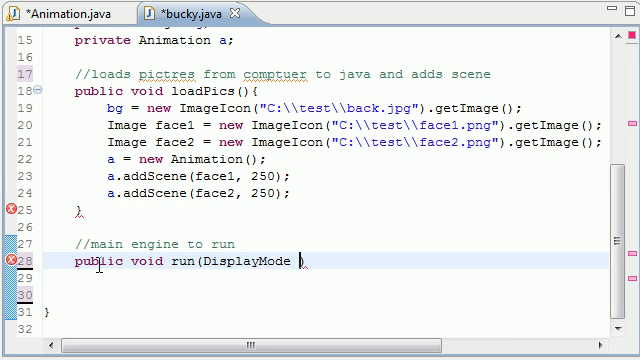
pyautogui.write('dm){}')
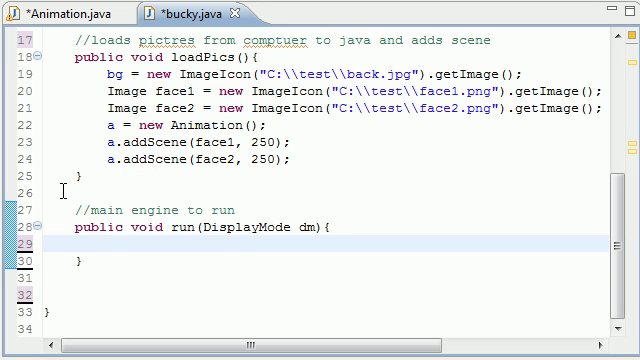
# Step: Inside run, assign screen = new Screen(); and open a try block
pyautogui.write('screen = new')
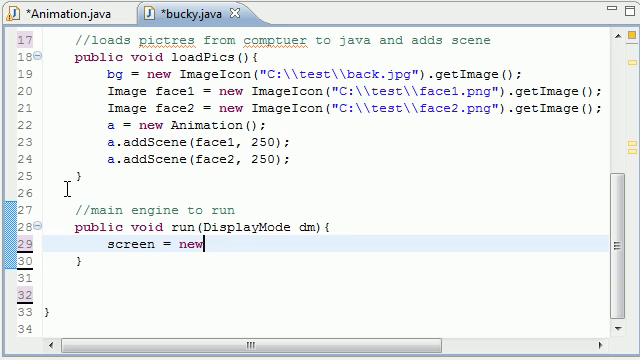
pyautogui.write('Screen();')
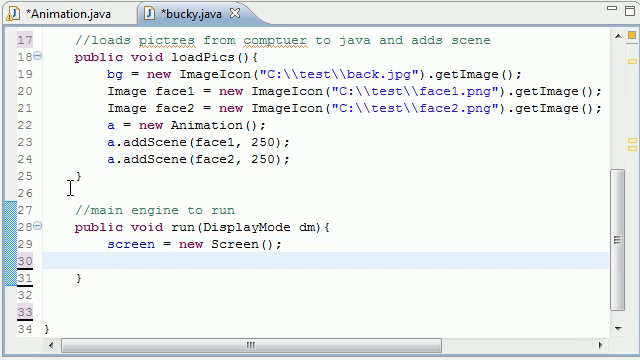
pyautogui.write('try')
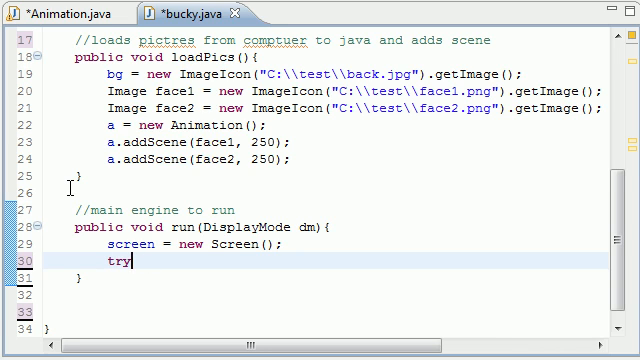
pyautogui.write('{')
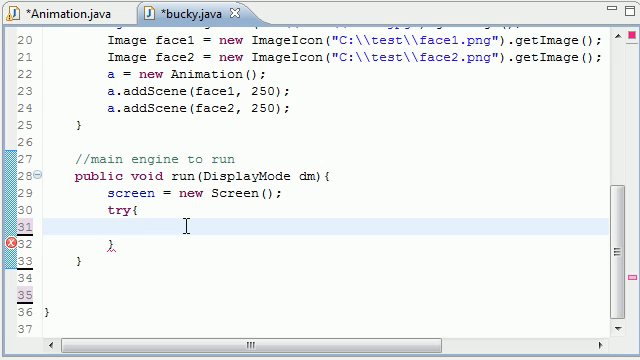
# Step: Call screen.setFullScreen(dm, new JFrame()); inside the try block
pyautogui.write('screen.setFullScreen(dm, window)')
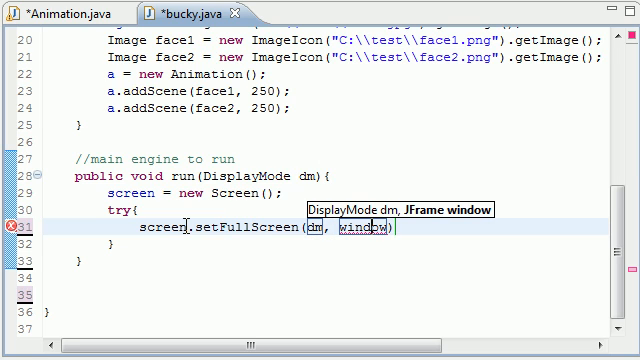
pyautogui.press('Backspace')
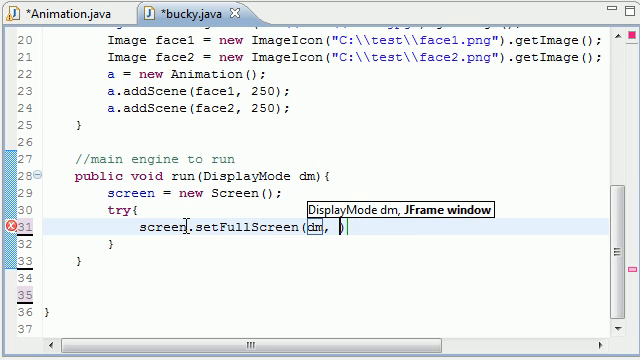
pyautogui.write('new J')
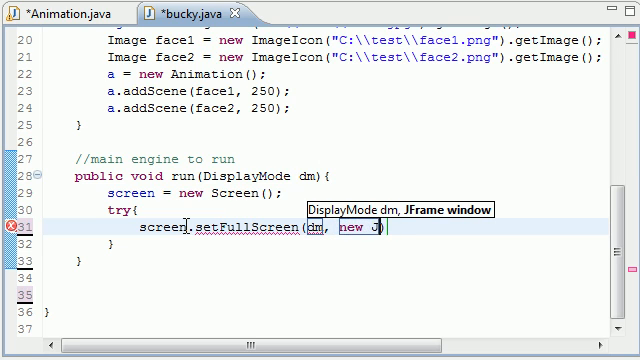
pyautogui.write('Frame ()')
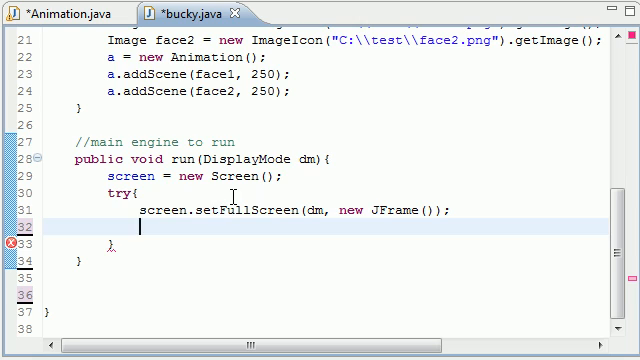
# Step: Call loadPics(); and movieLoop(); after setting full screen
pyautogui.write('load')
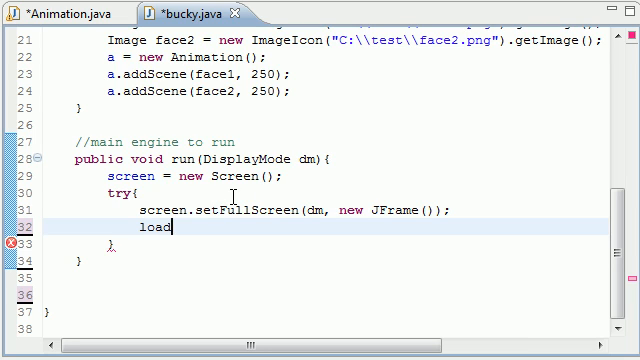
pyautogui.write('Pics')
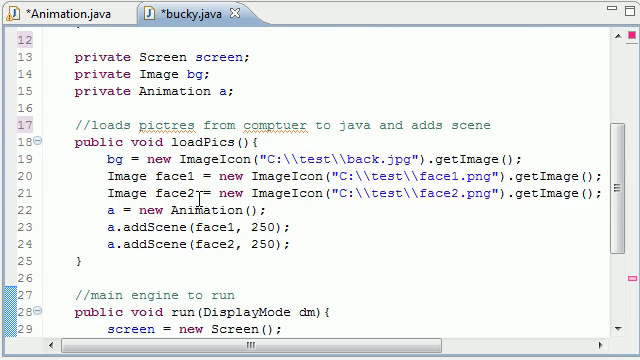
pyautogui.scroll(-3)
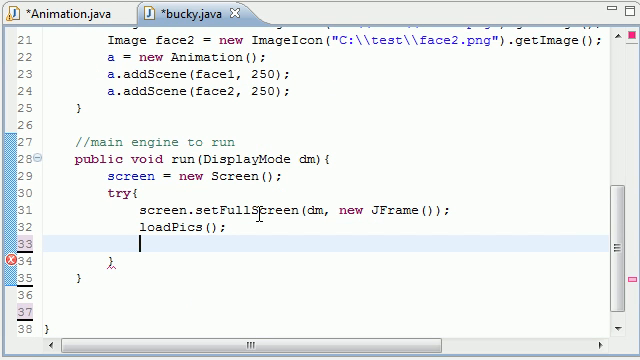
pyautogui.write('movie')
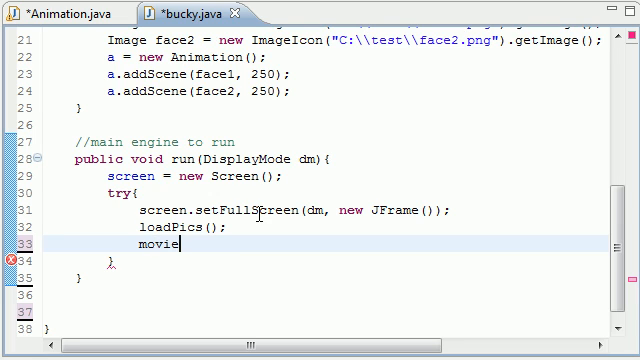
pyautogui.write('Loop();')
pyautogui.click(326, 260)
pyautogui.write('finall')
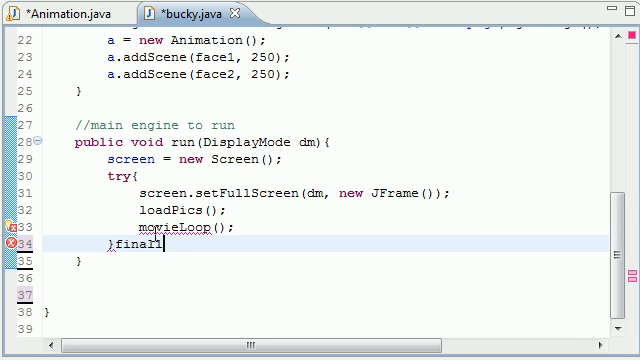
# Step: Open a finally{ block and begin screen.restoreScreen() via content assist
pyautogui.write('y')
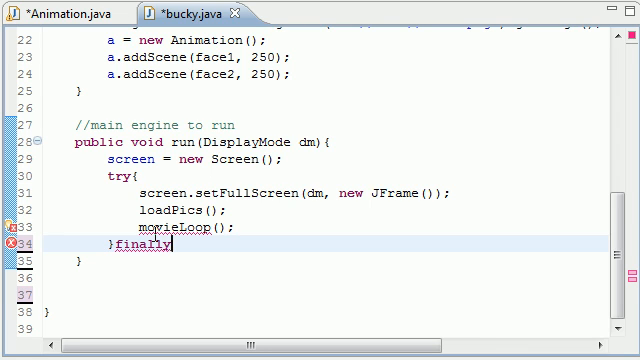
pyautogui.write('{')
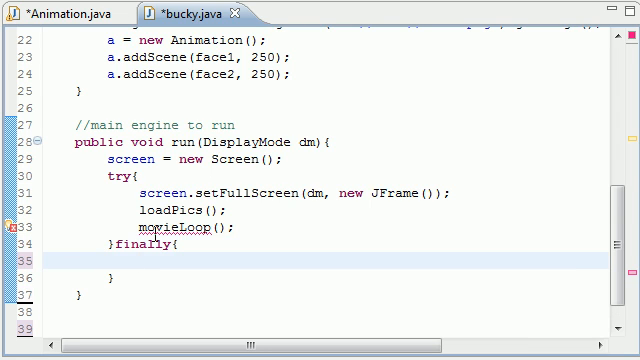
pyautogui.write('screen')
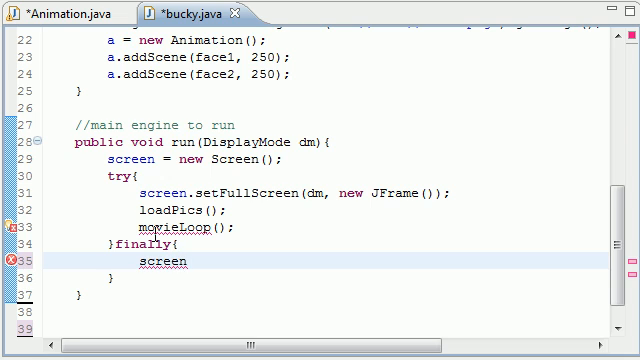
pyautogui.write('.re')
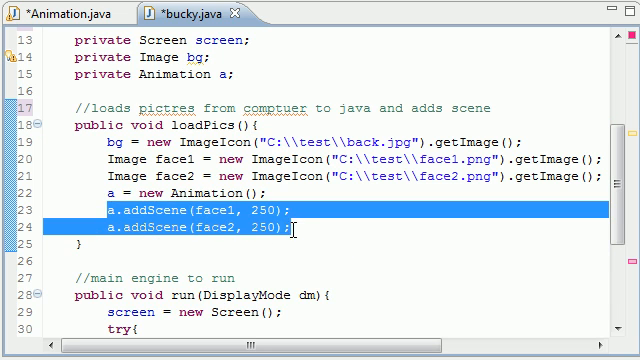
pyautogui.scroll(-3)
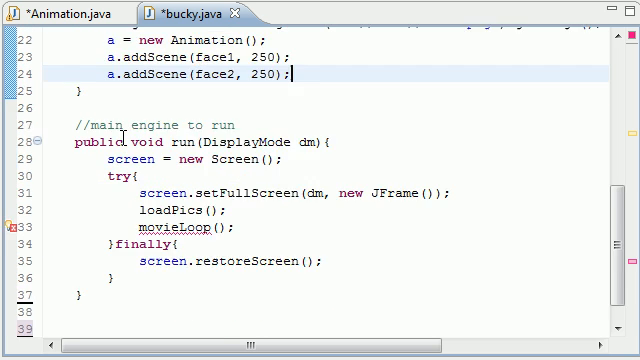
pyautogui.scroll(-3)
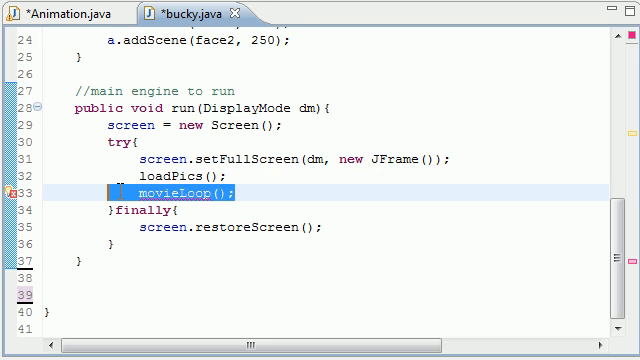
pyautogui.click(140, 190)
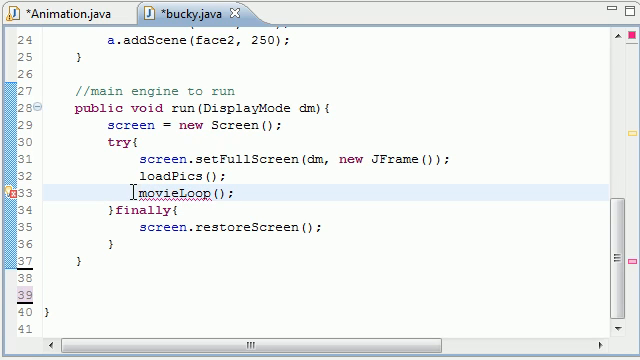